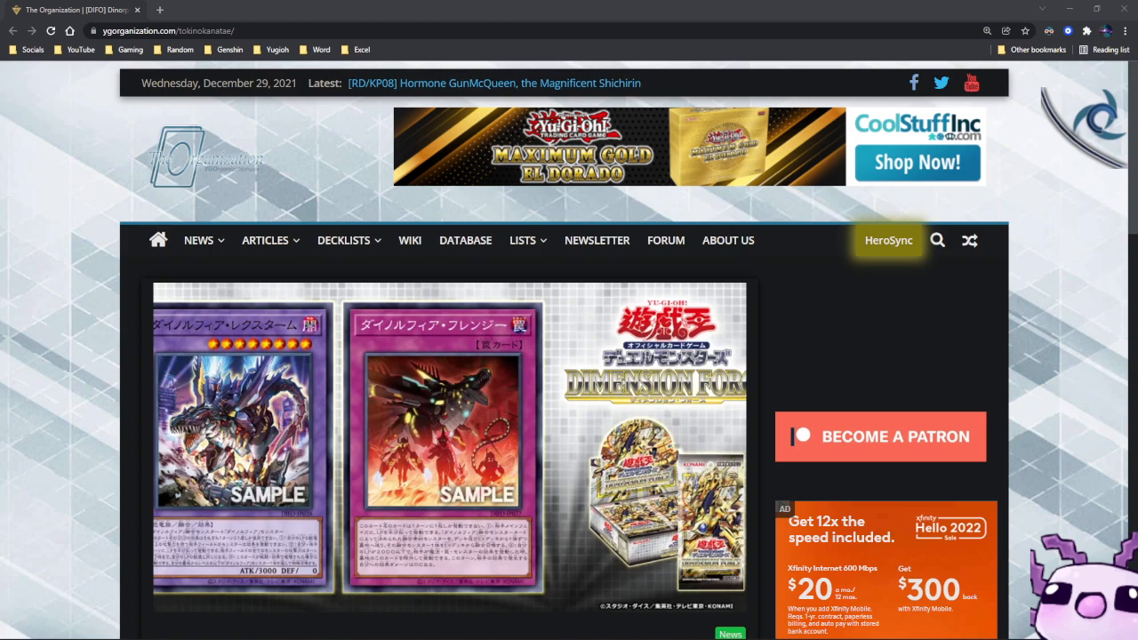
Open the [DIFO] Dinorphia Rexsturm and Frenzy article from the homepage thumbnail
click(448, 444)
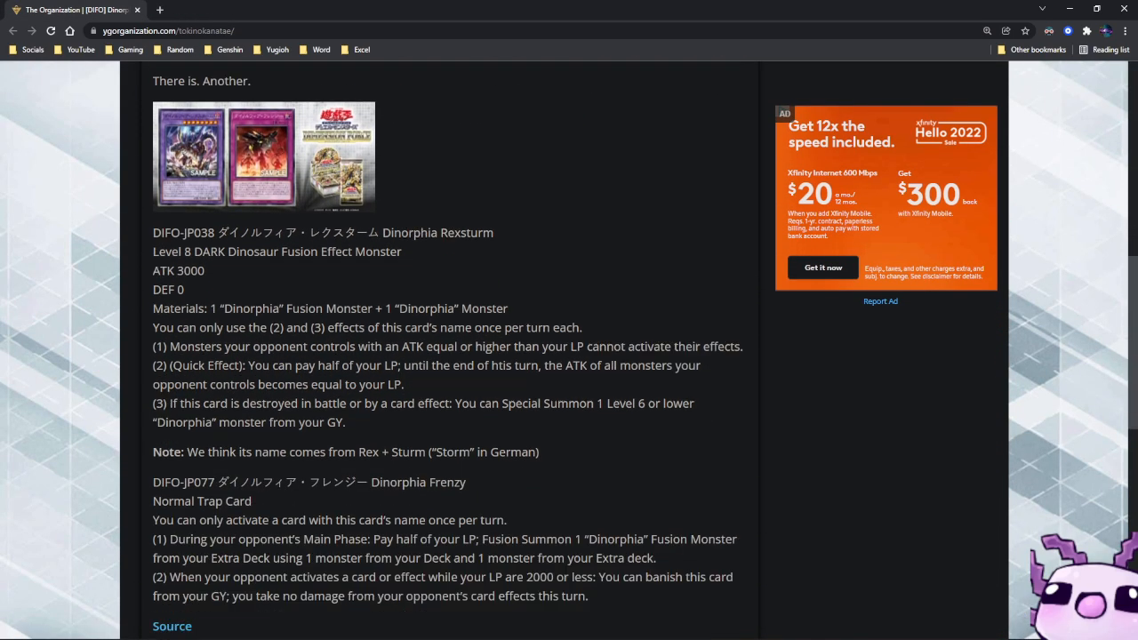
double_click(423, 231)
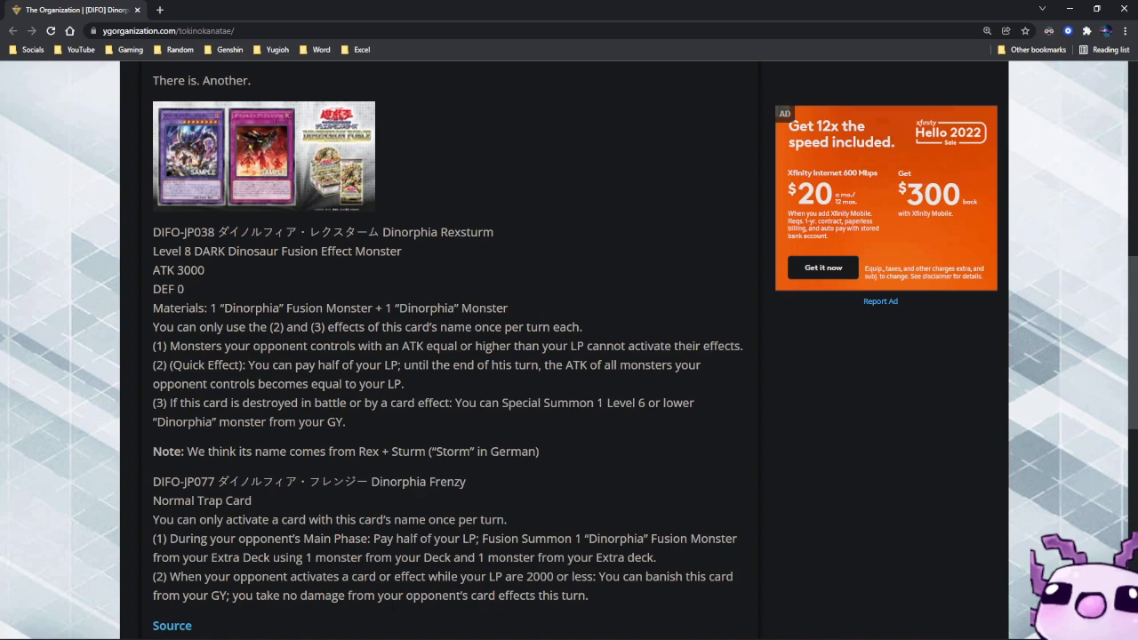
Scroll down past the Dinorphia Frenzy text to the Source link and Share this buttons
scroll(down, 3)
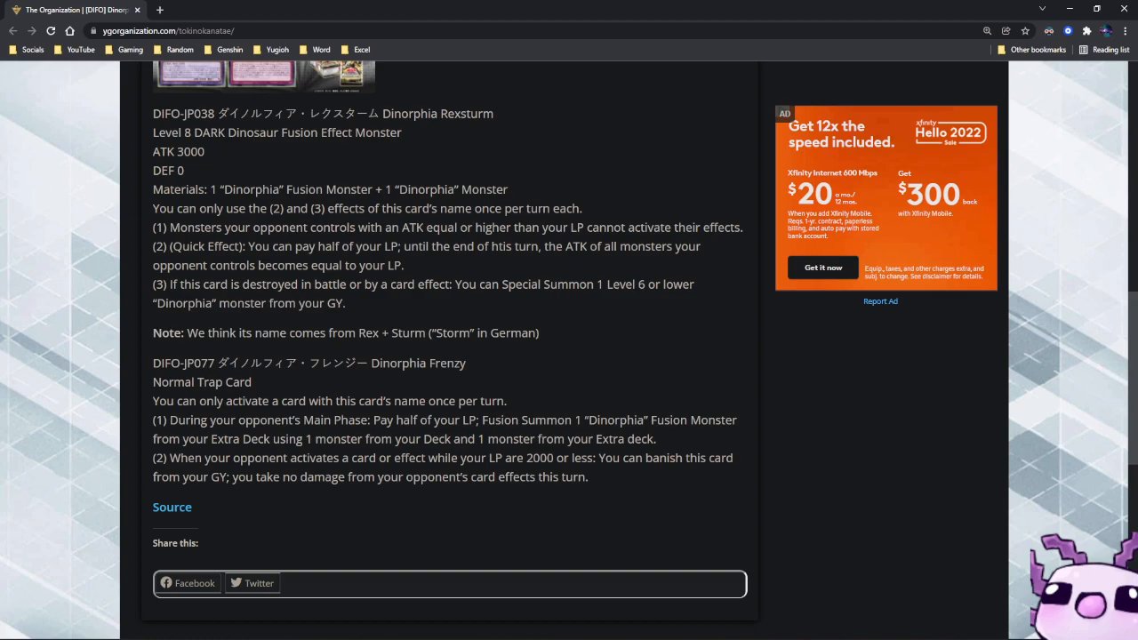
Scroll back up to the article's title, date and author heading
scroll(up, 3)
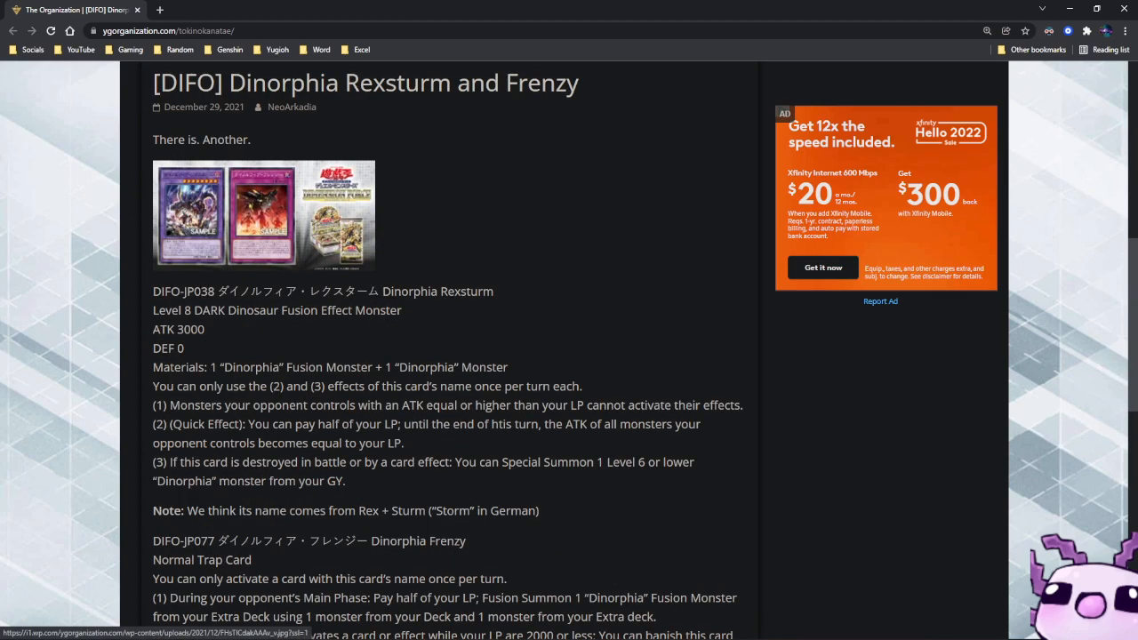